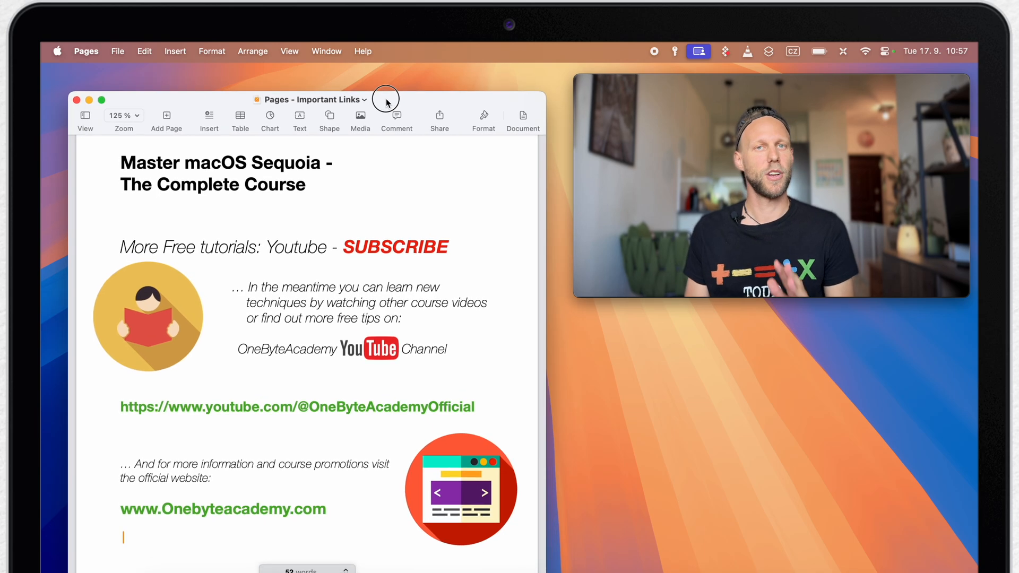
mouse_move(386, 102)
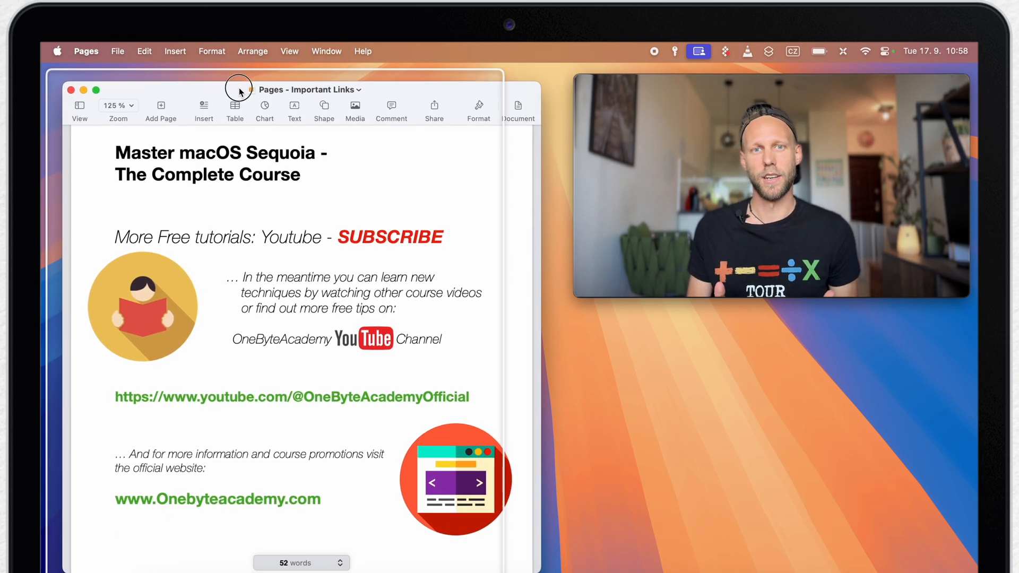
Drag the Pages Important Links window by its title bar toward the left screen edge.
drag(244, 89, 245, 121)
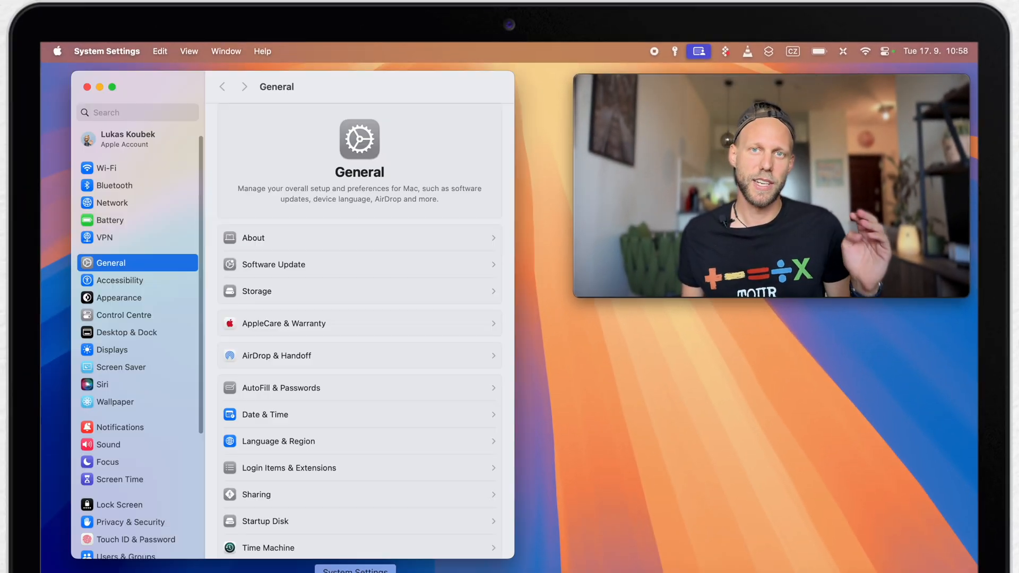
In Desktop & Dock settings, switch off 'Tiled windows have margins'.
click(126, 332)
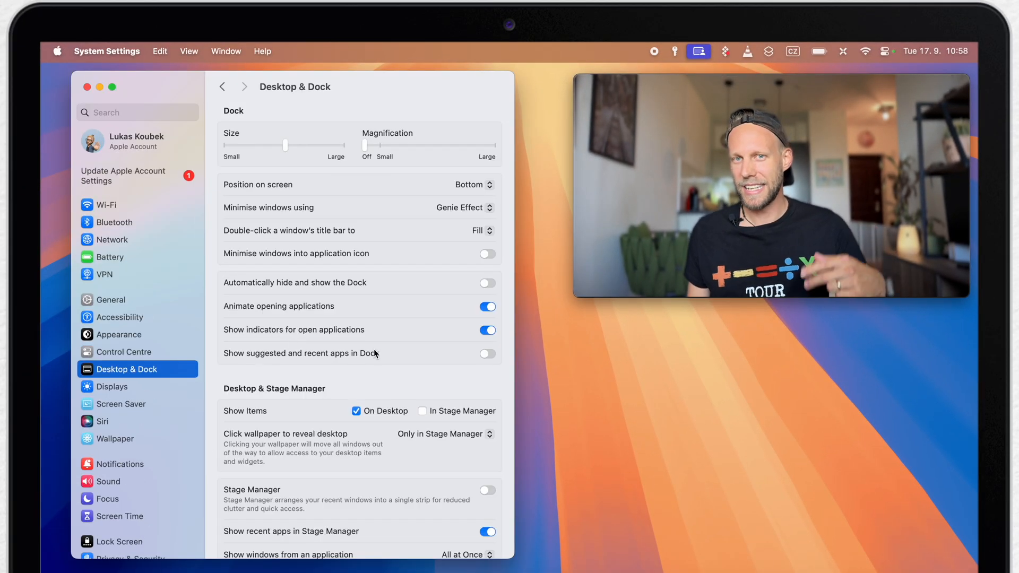
scroll(down, 3)
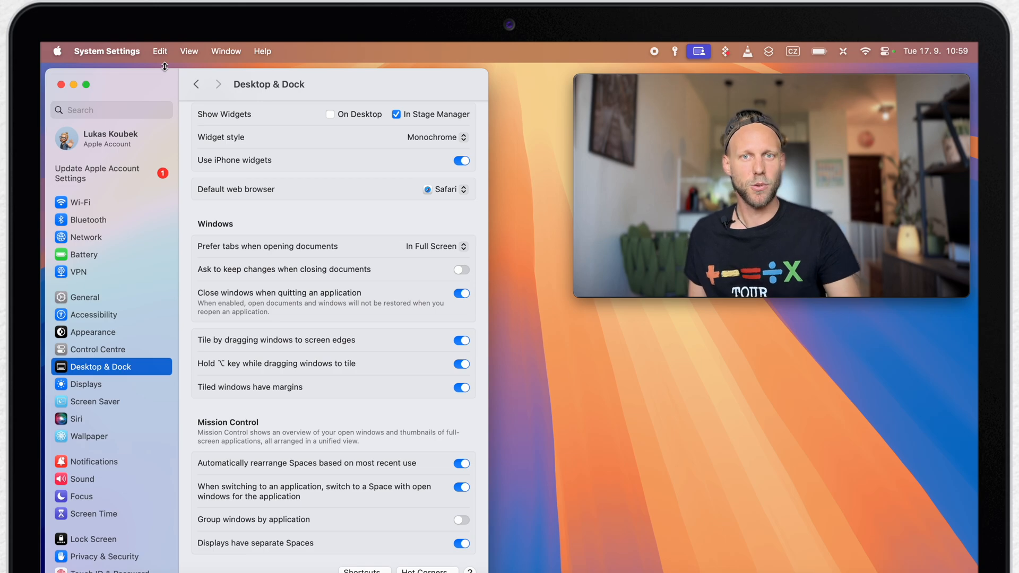
mouse_move(400, 406)
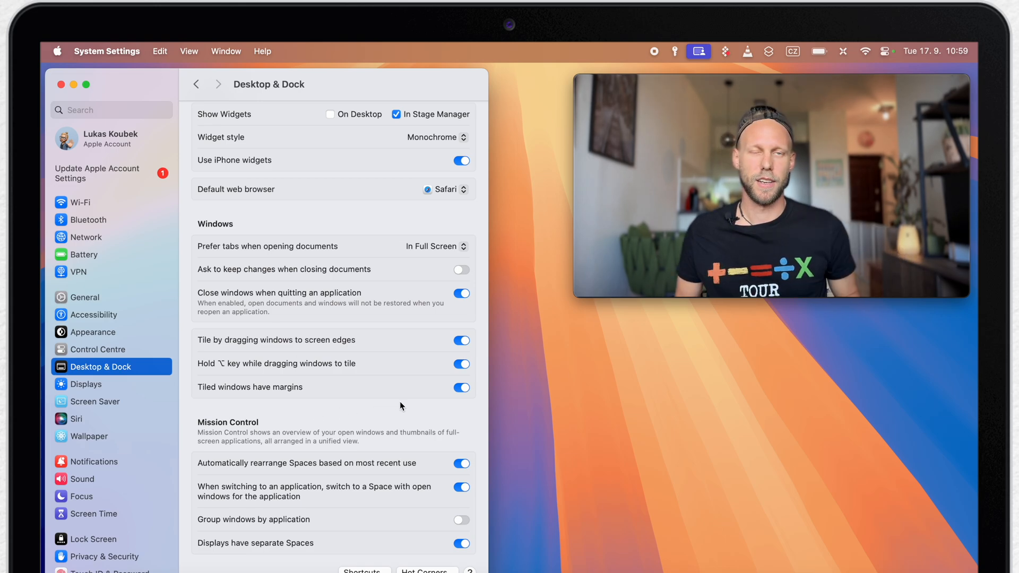
click(461, 388)
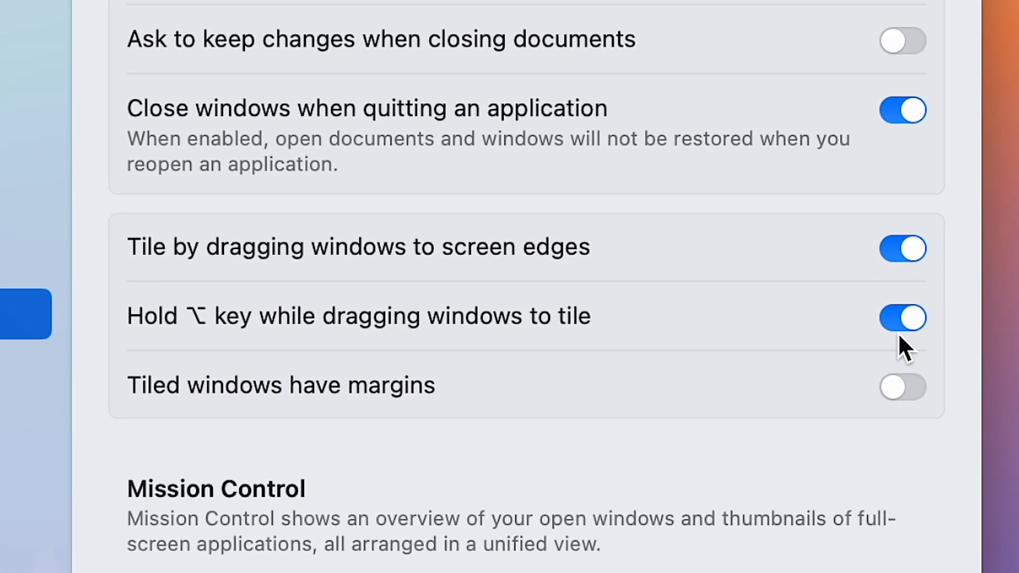
mouse_move(832, 328)
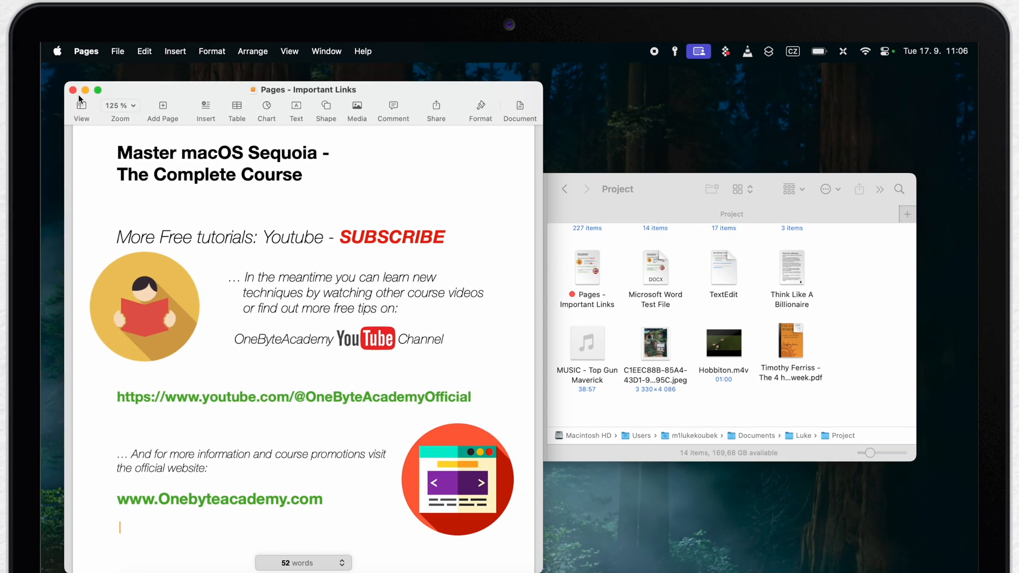
Arrange windows into Quarters, then tile the Pages window to the top half.
click(326, 51)
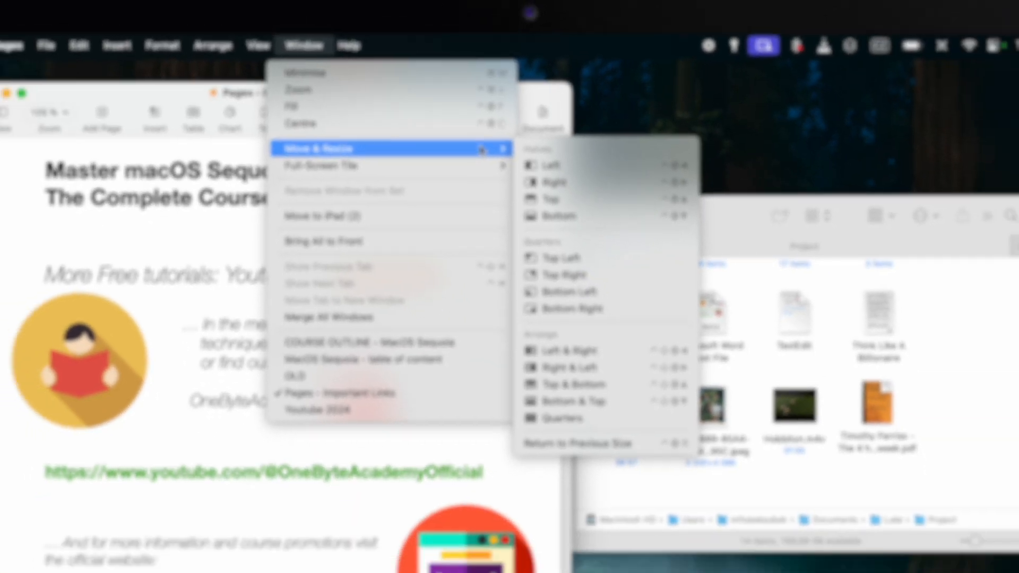
mouse_move(573, 352)
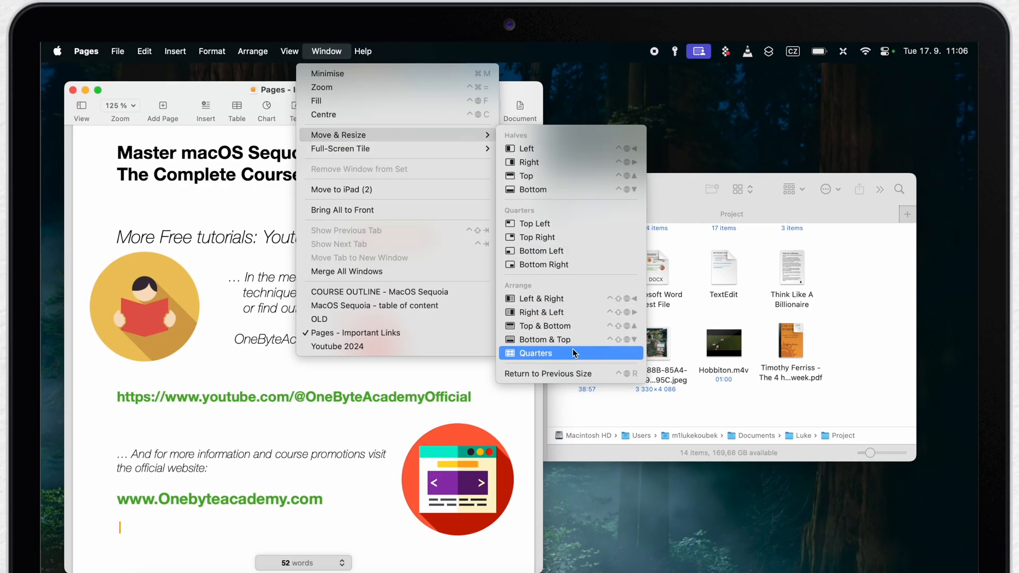
click(537, 353)
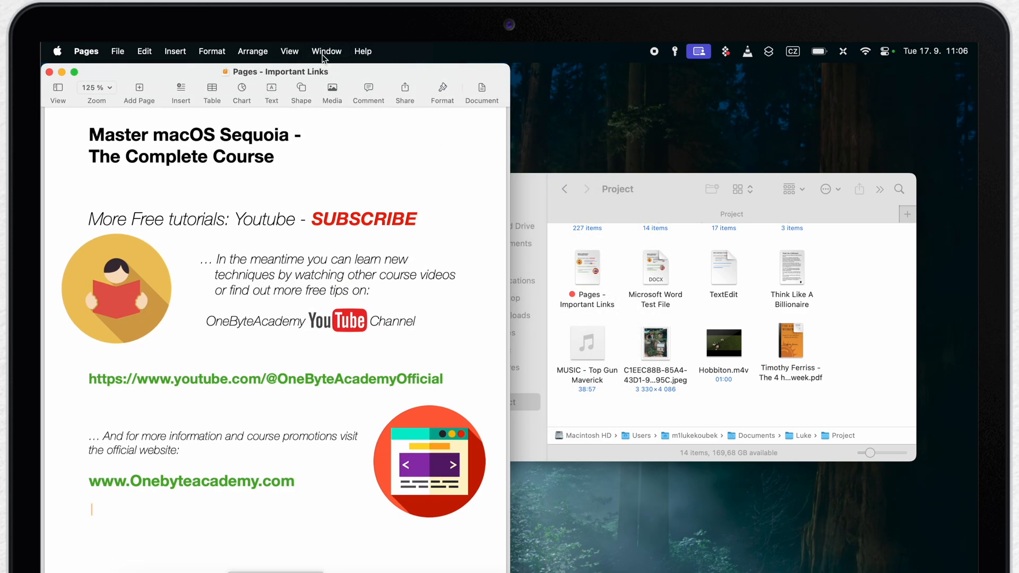
click(326, 51)
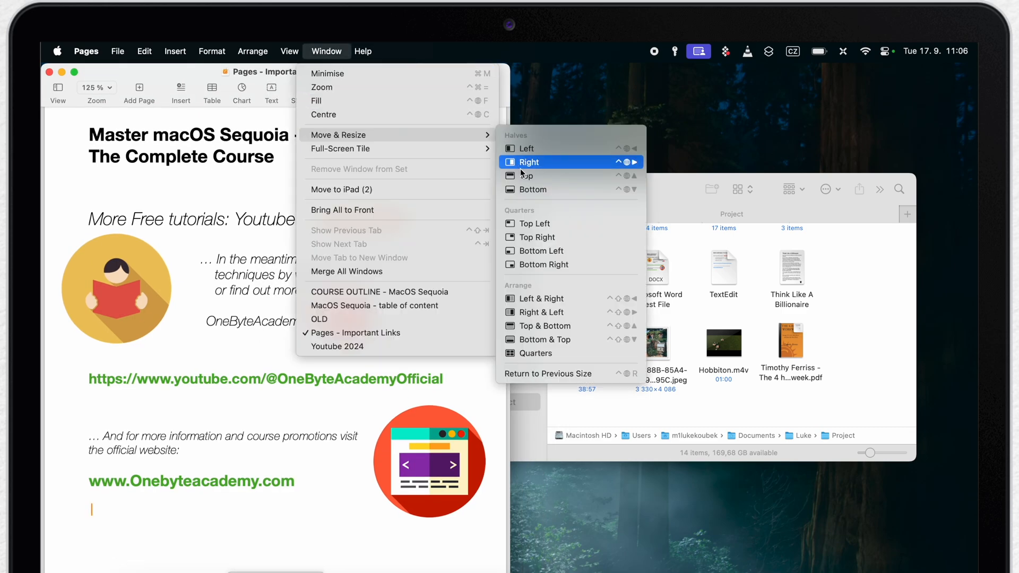
click(530, 161)
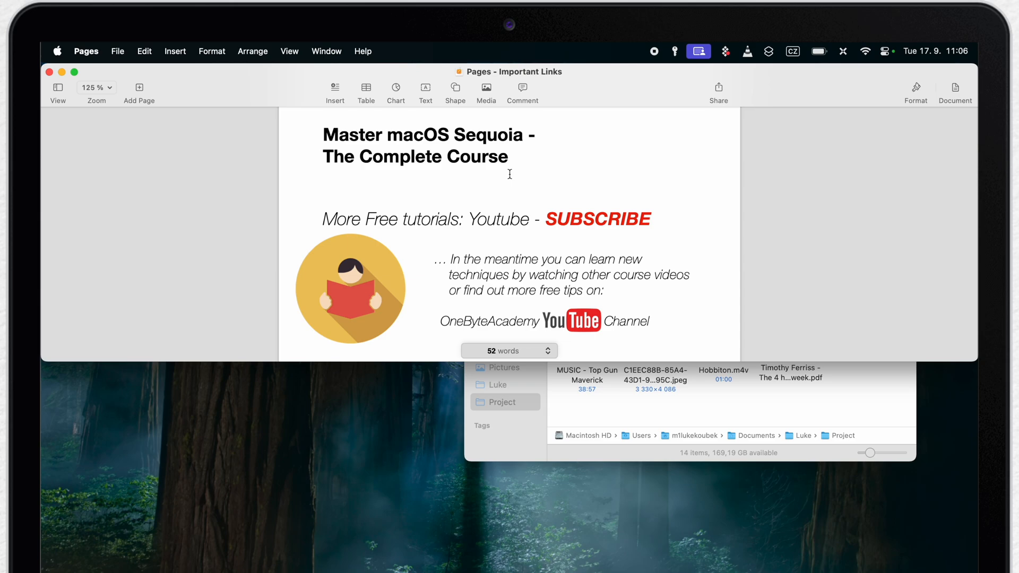
Centre the Pages window, then Zoom it back to a floating size.
click(326, 51)
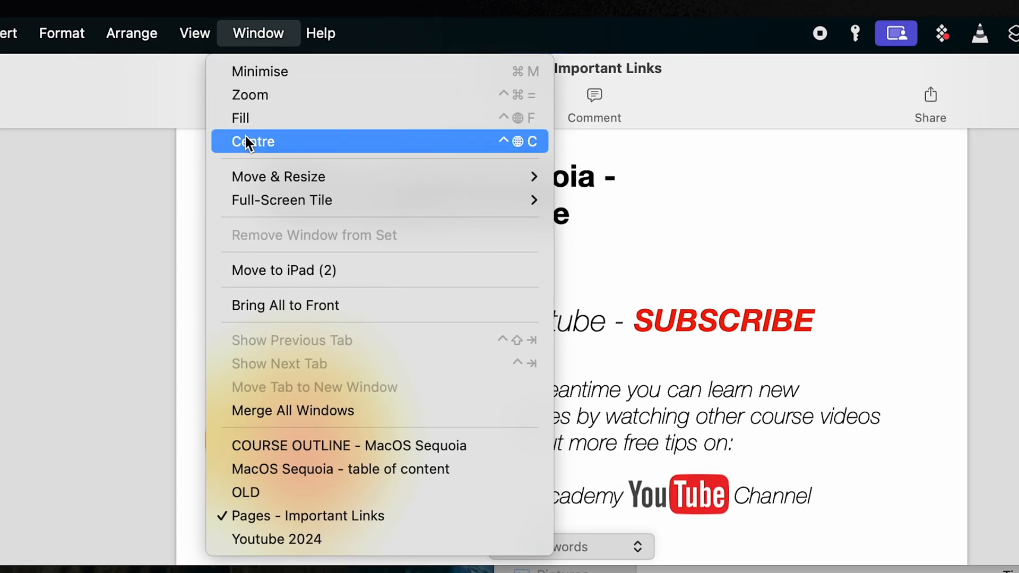
mouse_move(393, 147)
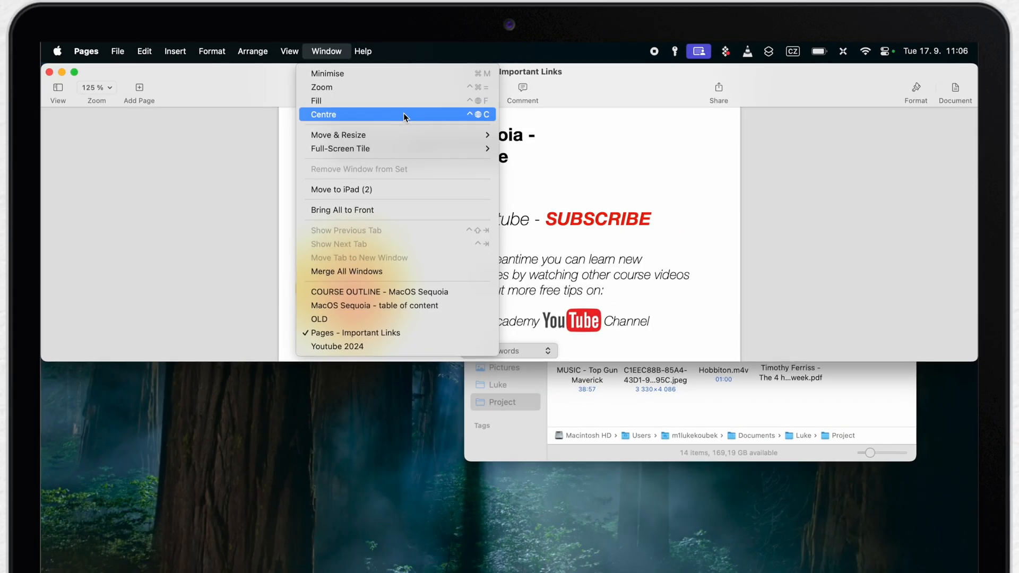
click(324, 114)
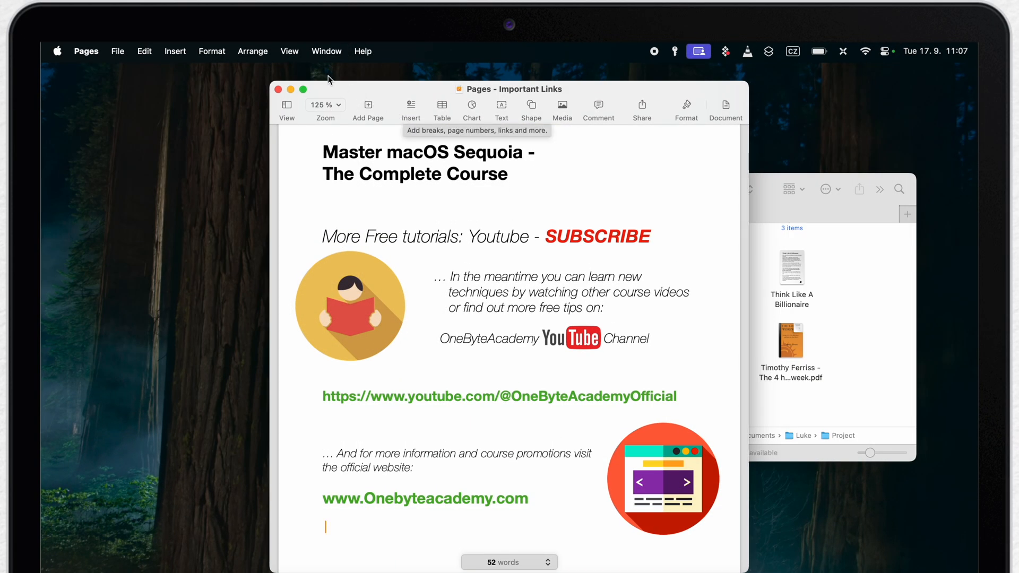
click(326, 51)
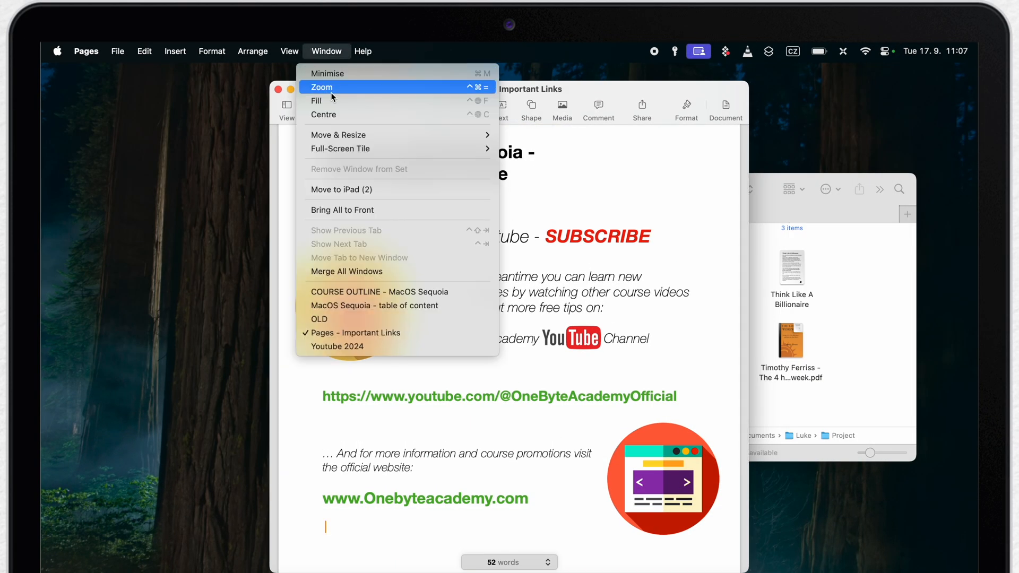
click(321, 87)
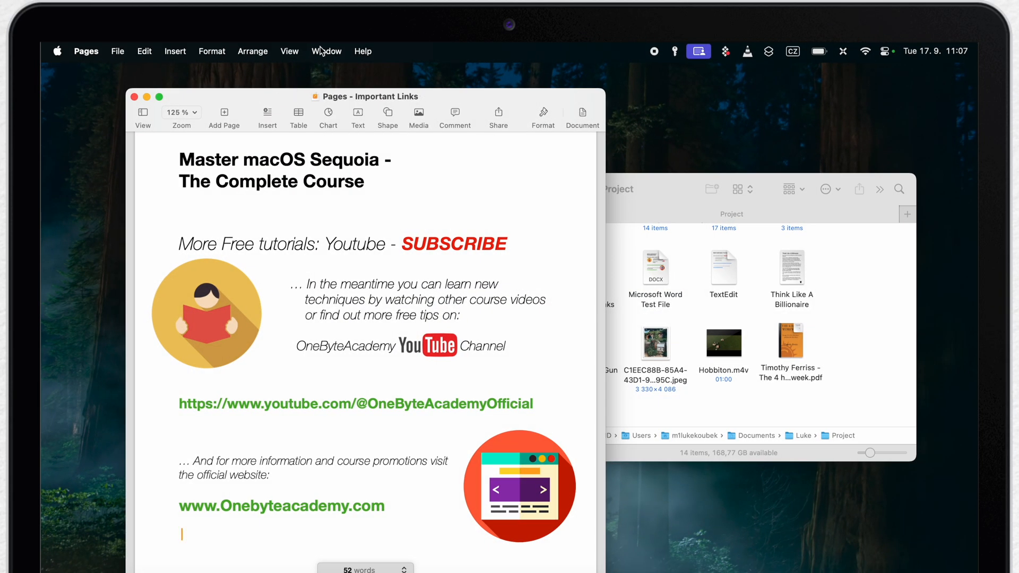
Tile Pages and Finder Left & Right, then Top & Bottom with Finder below.
click(326, 51)
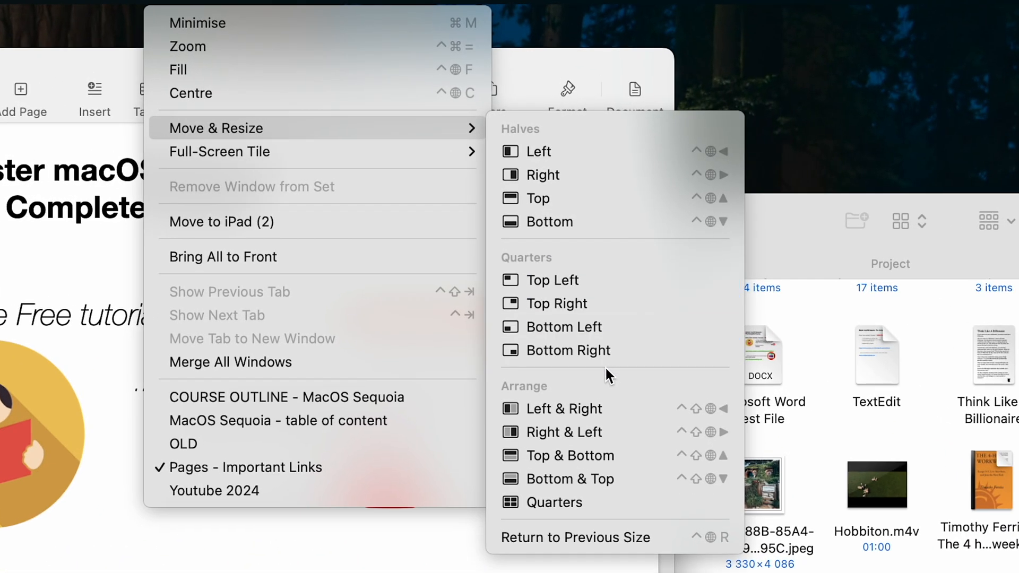
mouse_move(532, 384)
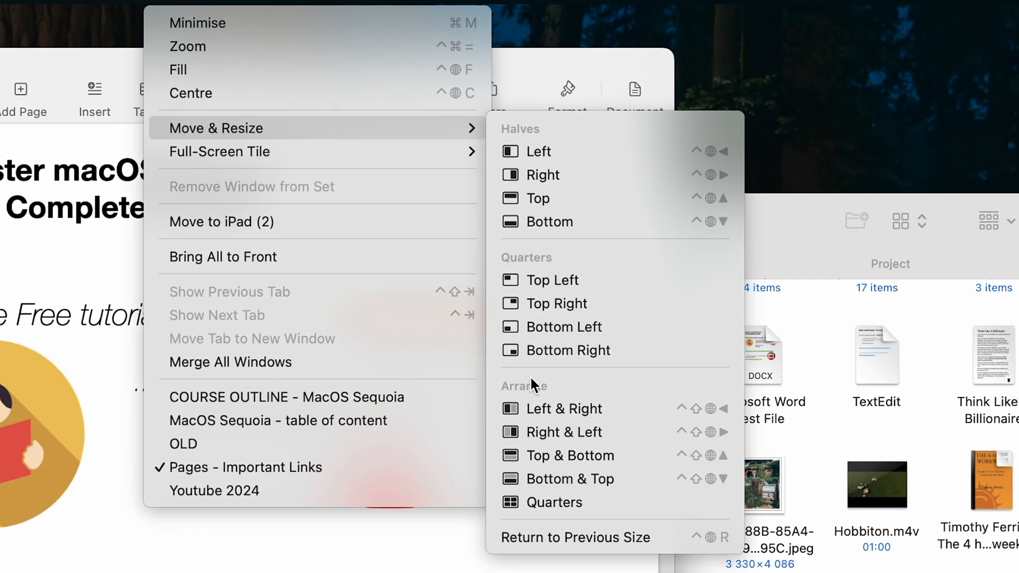
mouse_move(624, 408)
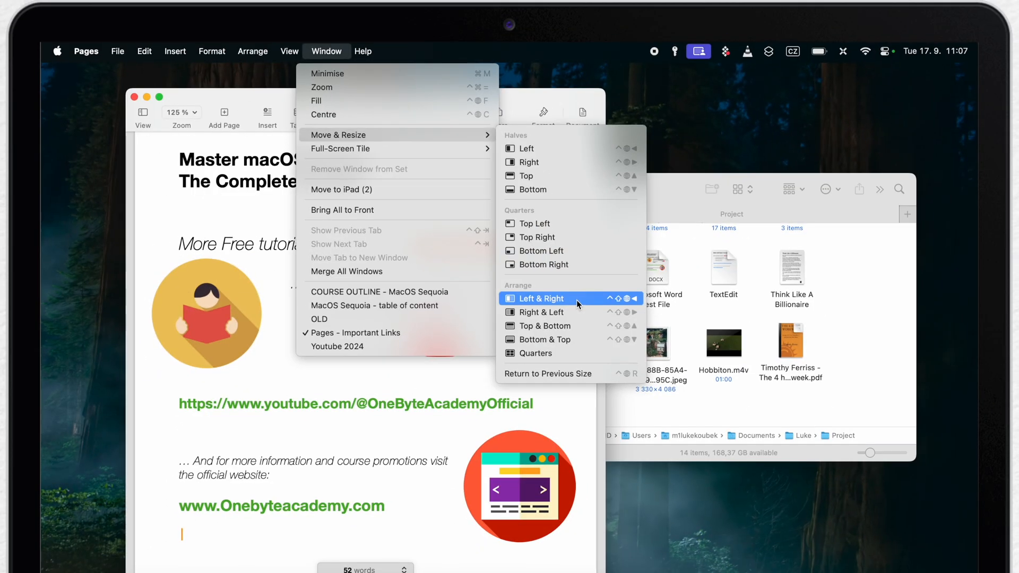
click(539, 298)
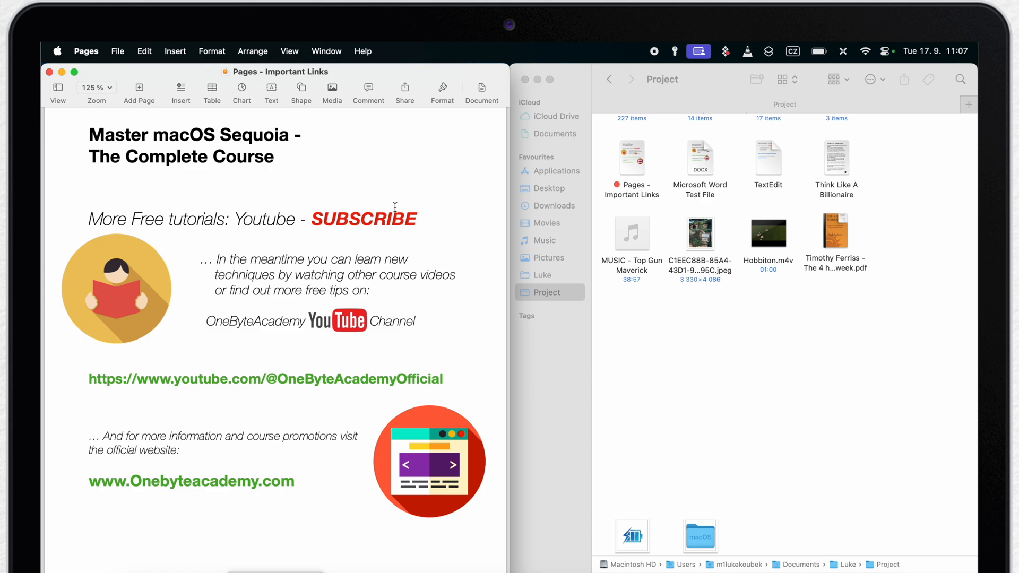
click(91, 509)
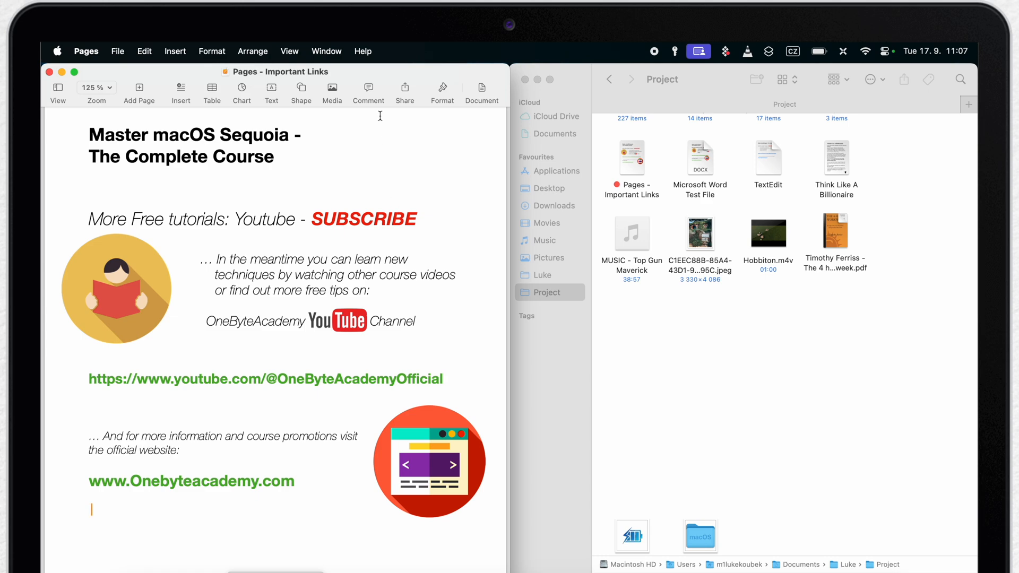
click(326, 51)
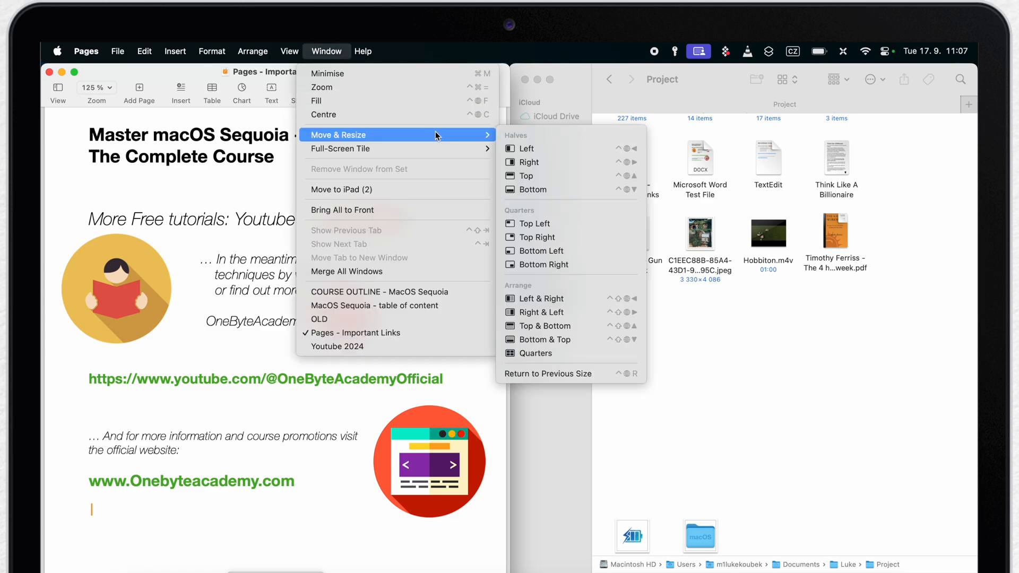
mouse_move(552, 326)
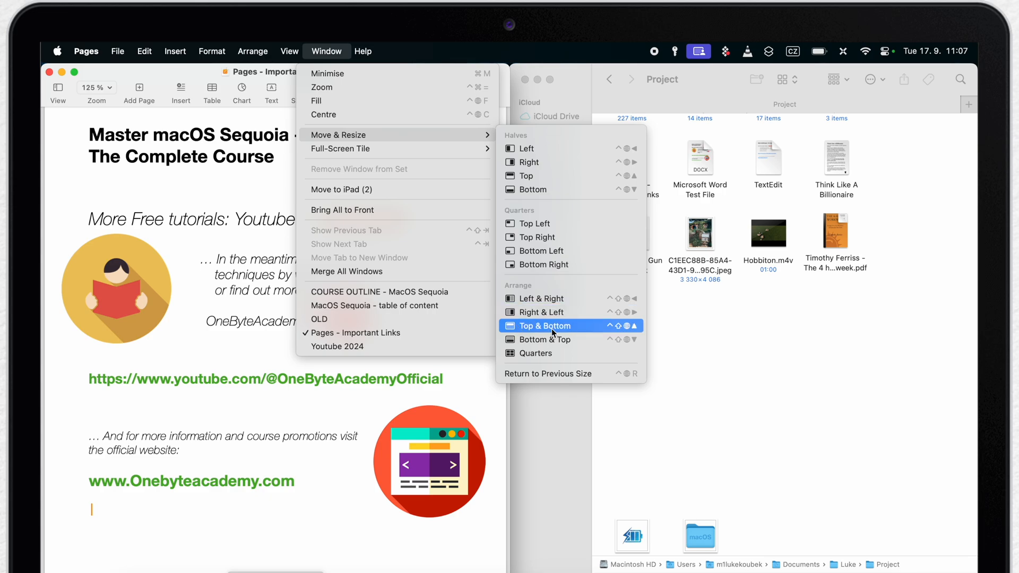
click(540, 326)
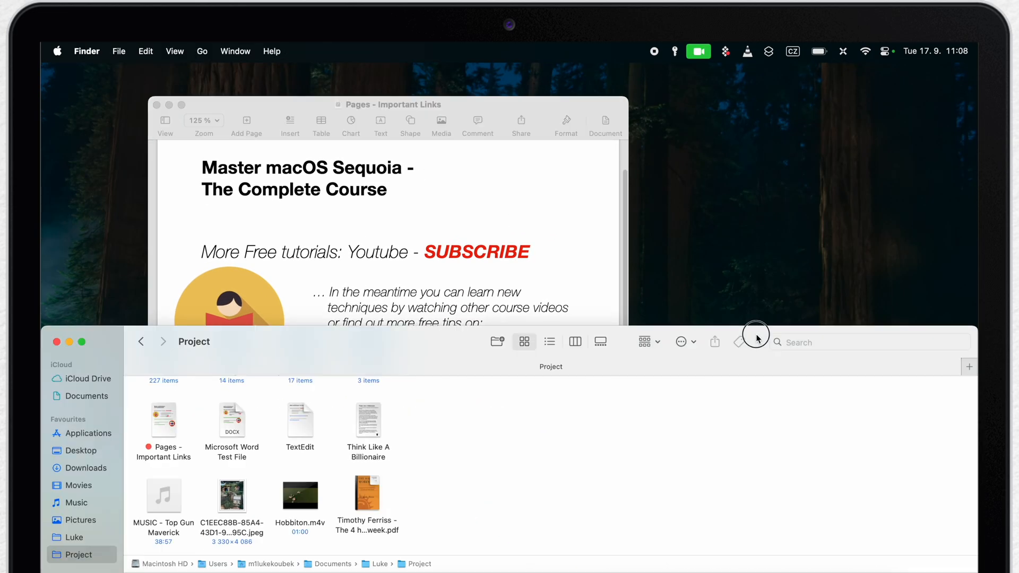
Return Finder to its previous size, tile Pages left beside it, then pull Pages free.
click(235, 51)
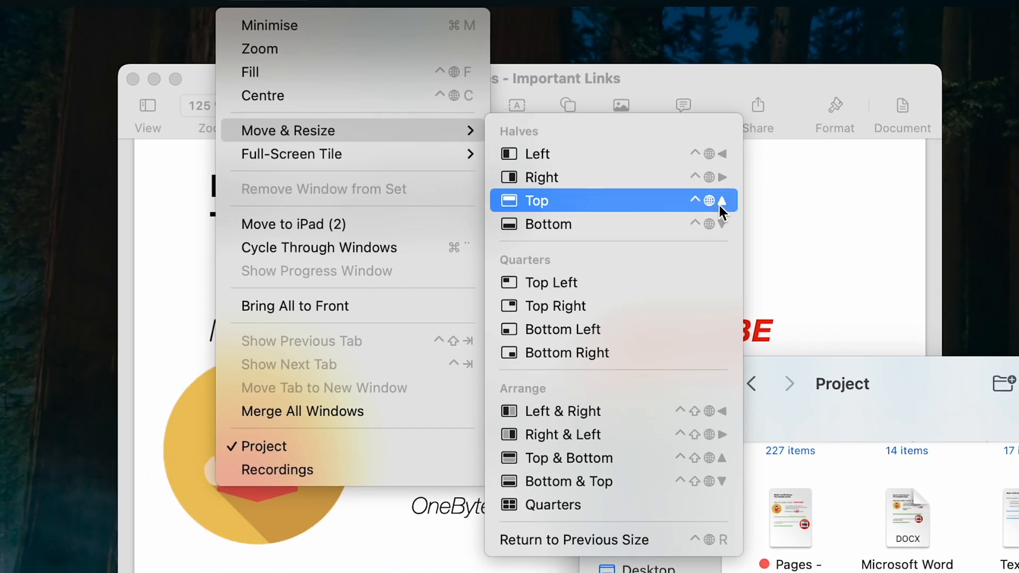
mouse_move(711, 154)
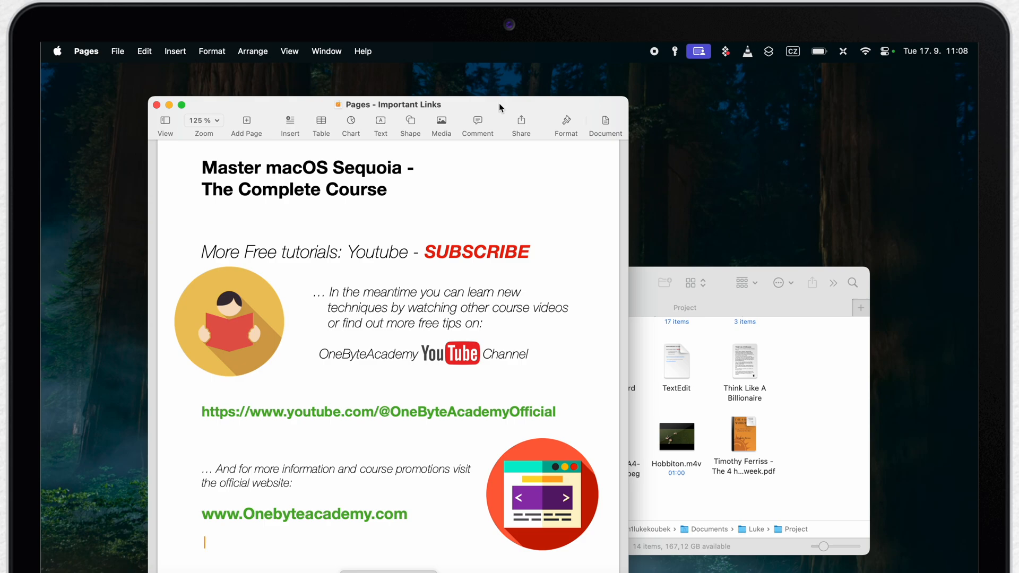
drag(389, 104, 278, 72)
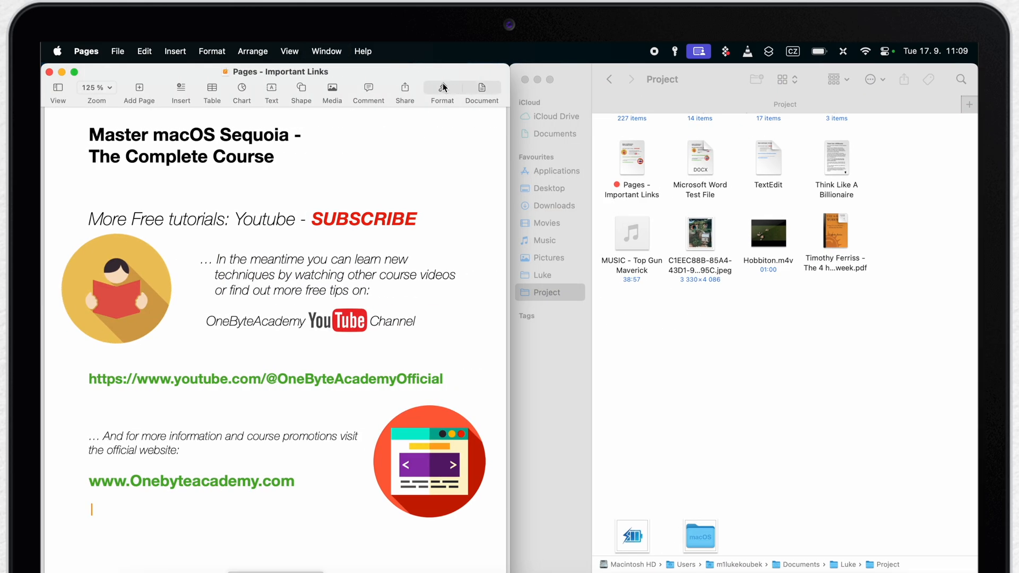
drag(272, 71, 289, 152)
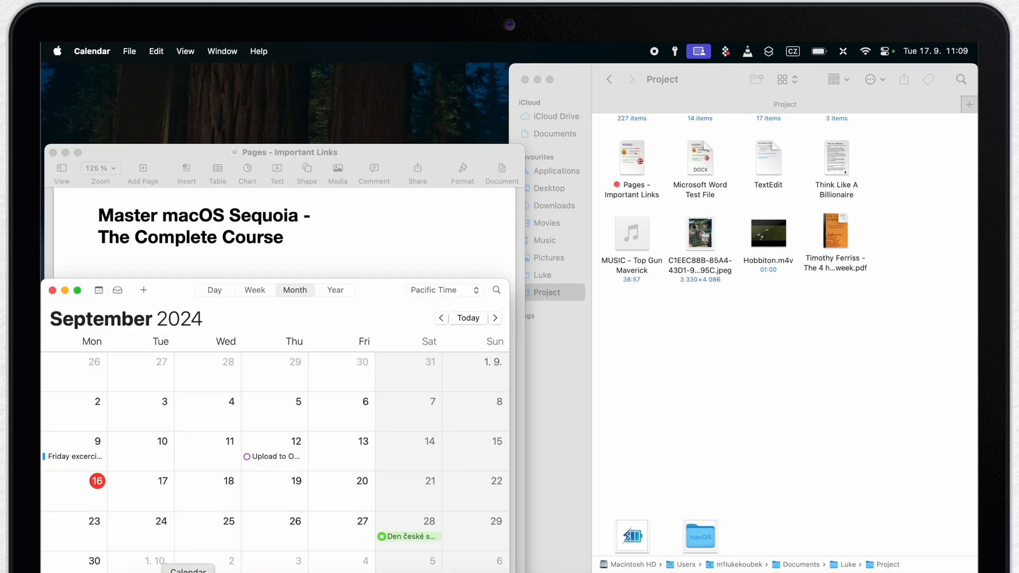
From Notes, arrange Pages, Notes, Calendar and Finder into Quarters and bring Calendar forward.
click(426, 569)
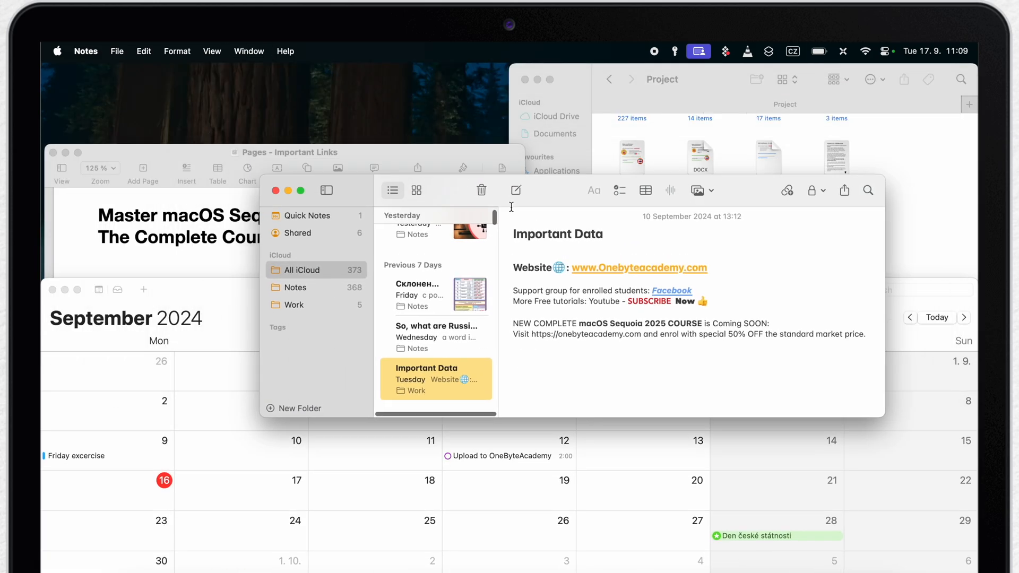
click(248, 51)
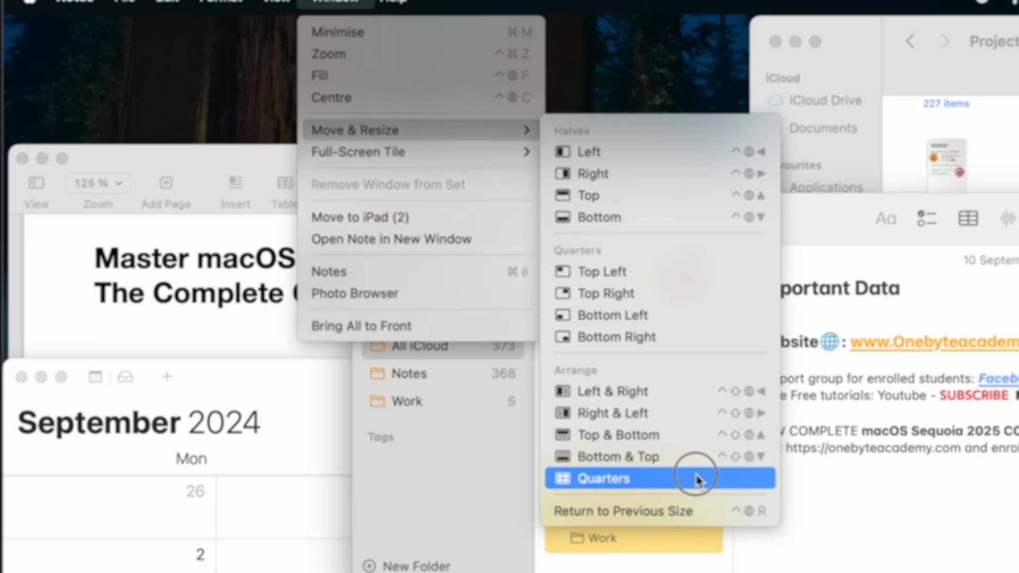
click(601, 479)
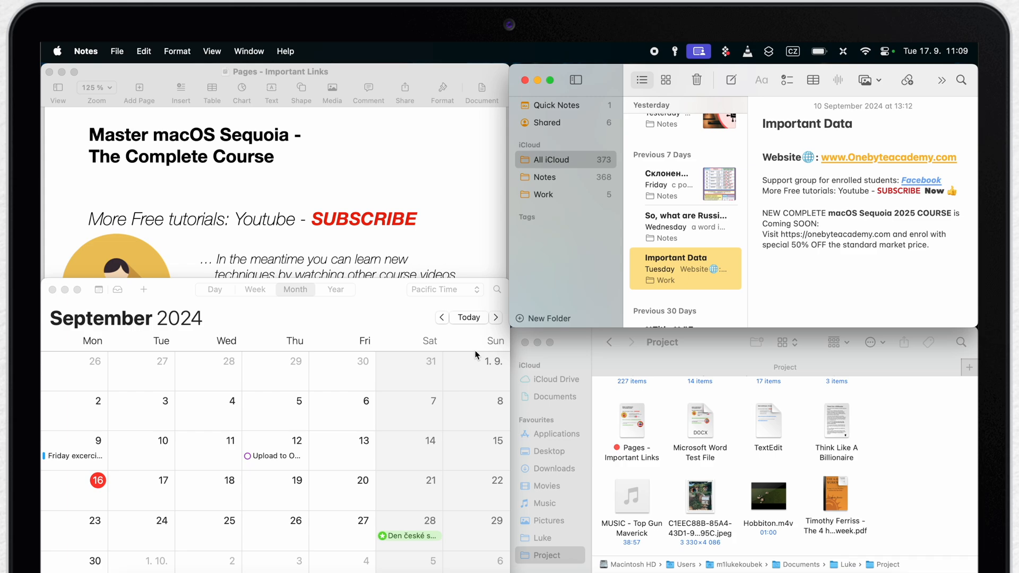
mouse_move(189, 285)
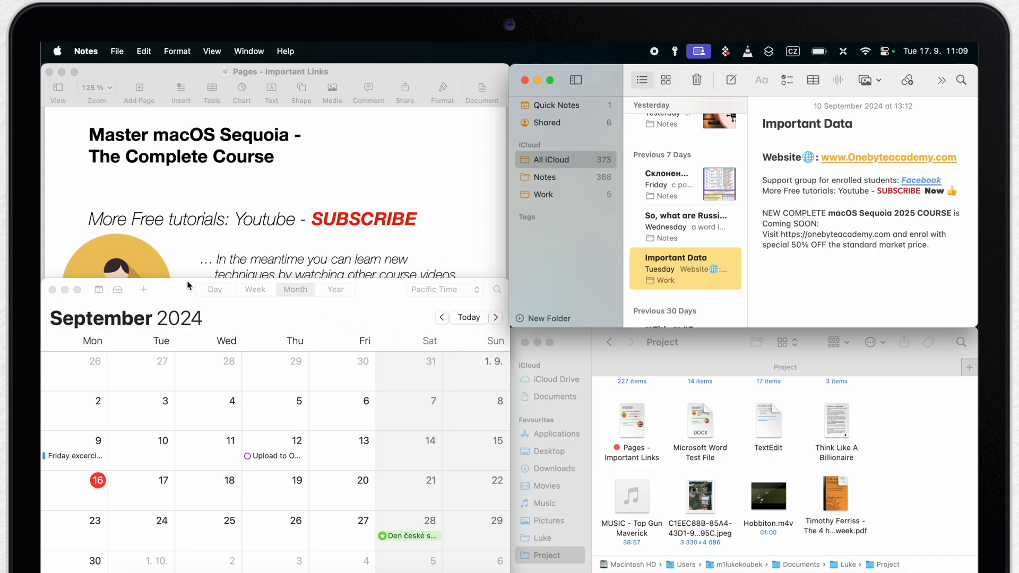
click(187, 306)
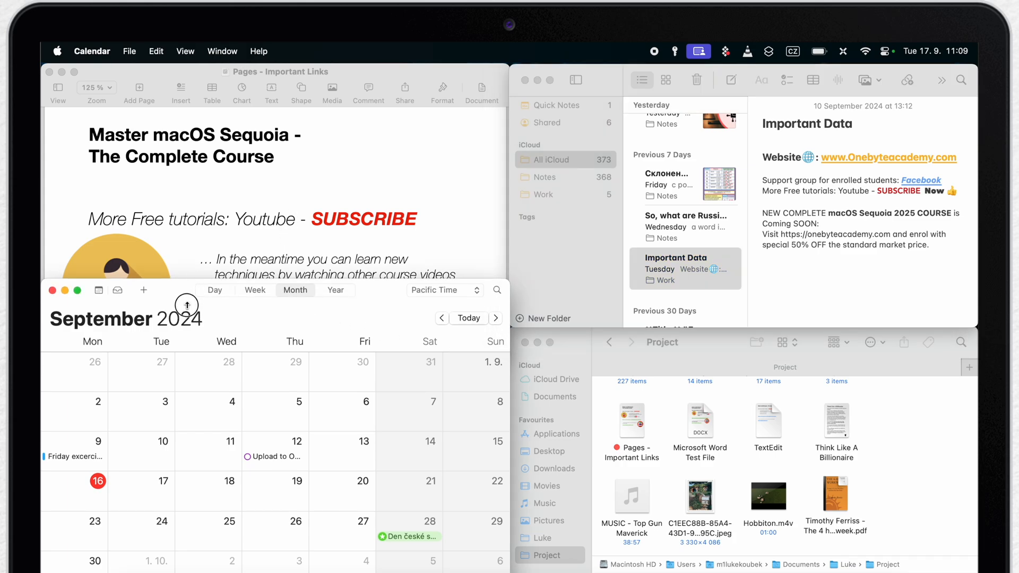
mouse_move(354, 236)
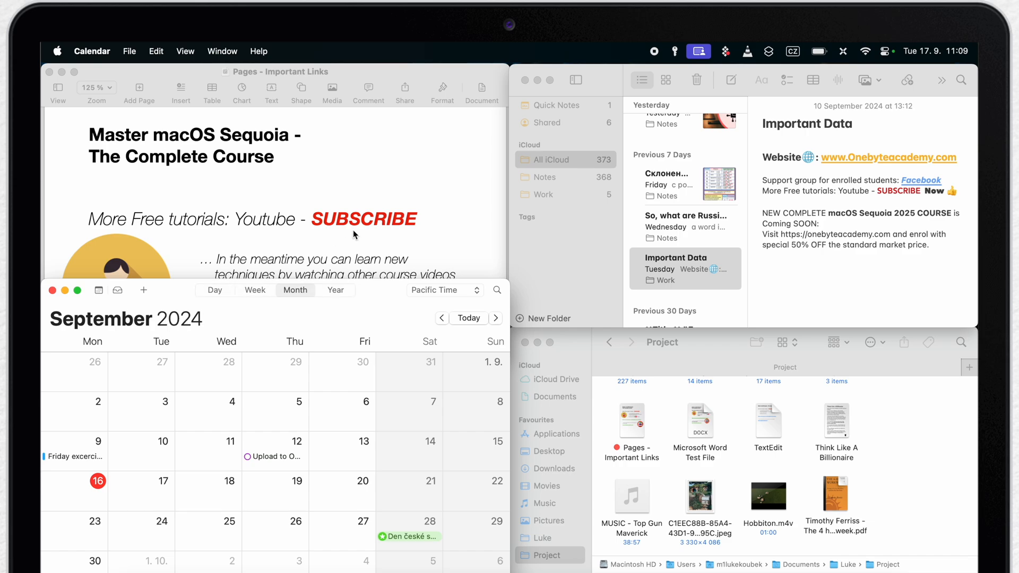
click(354, 168)
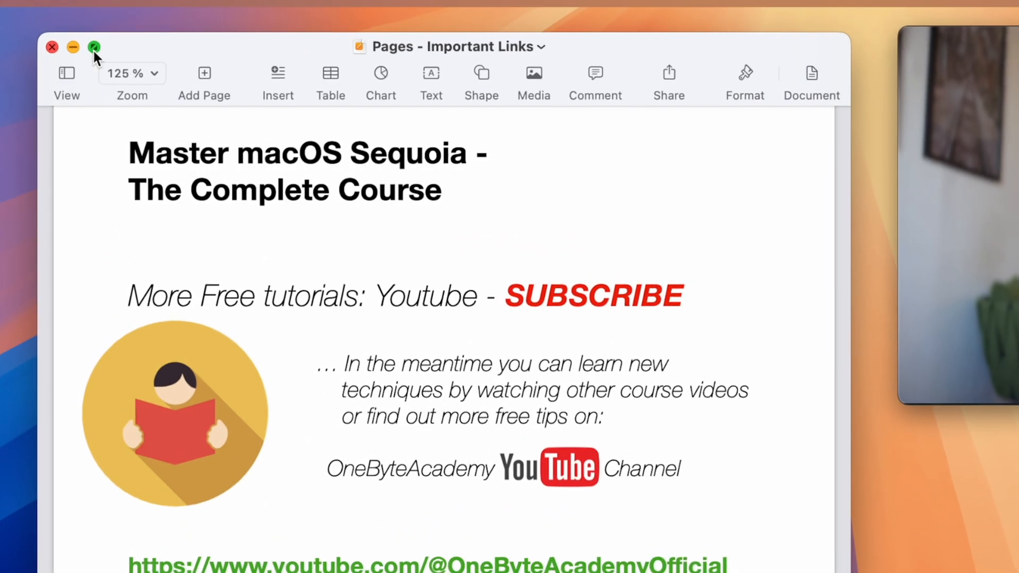
Use Pages' green button to move it out of the top-left quarter.
click(95, 45)
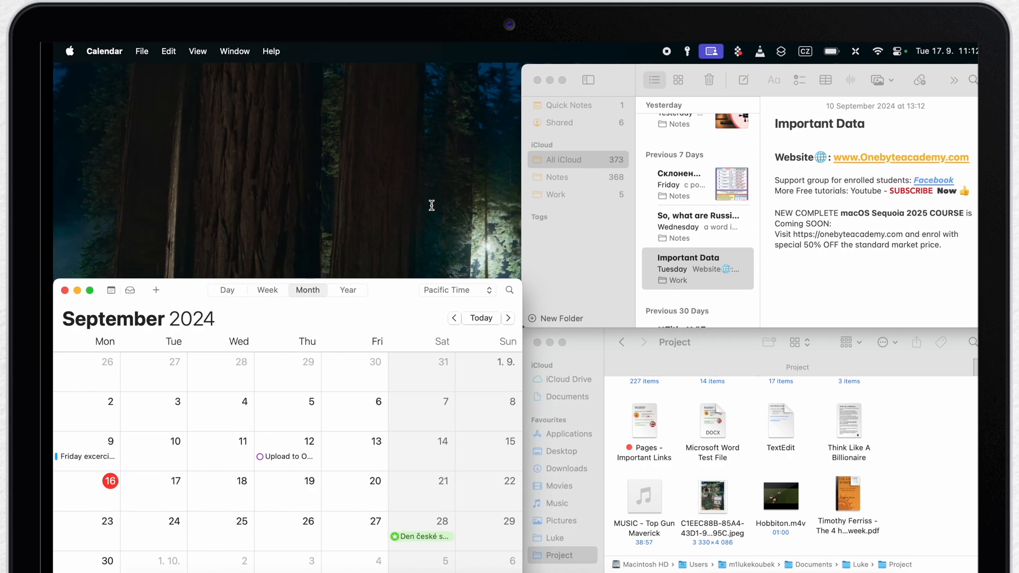
mouse_move(78, 290)
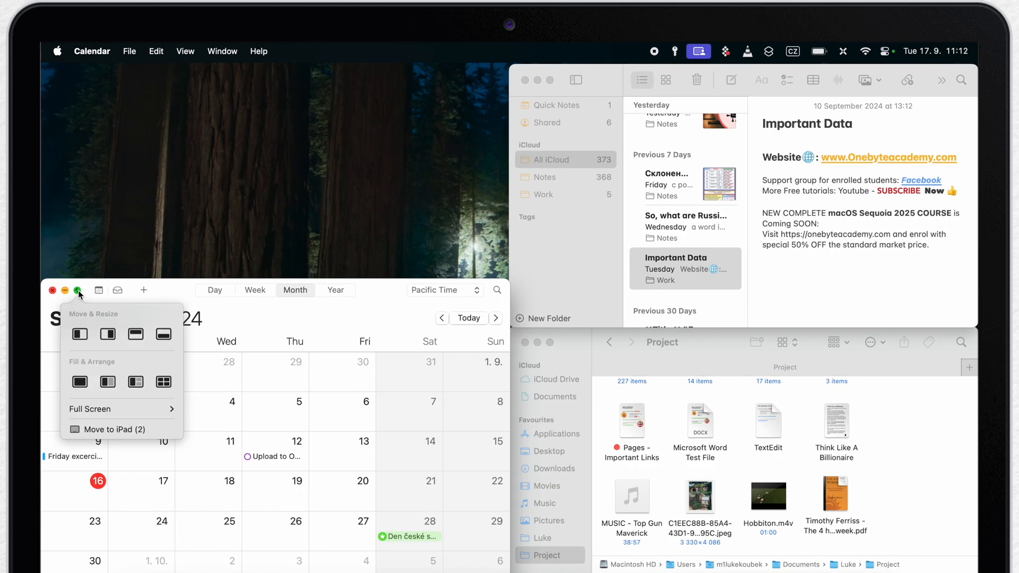